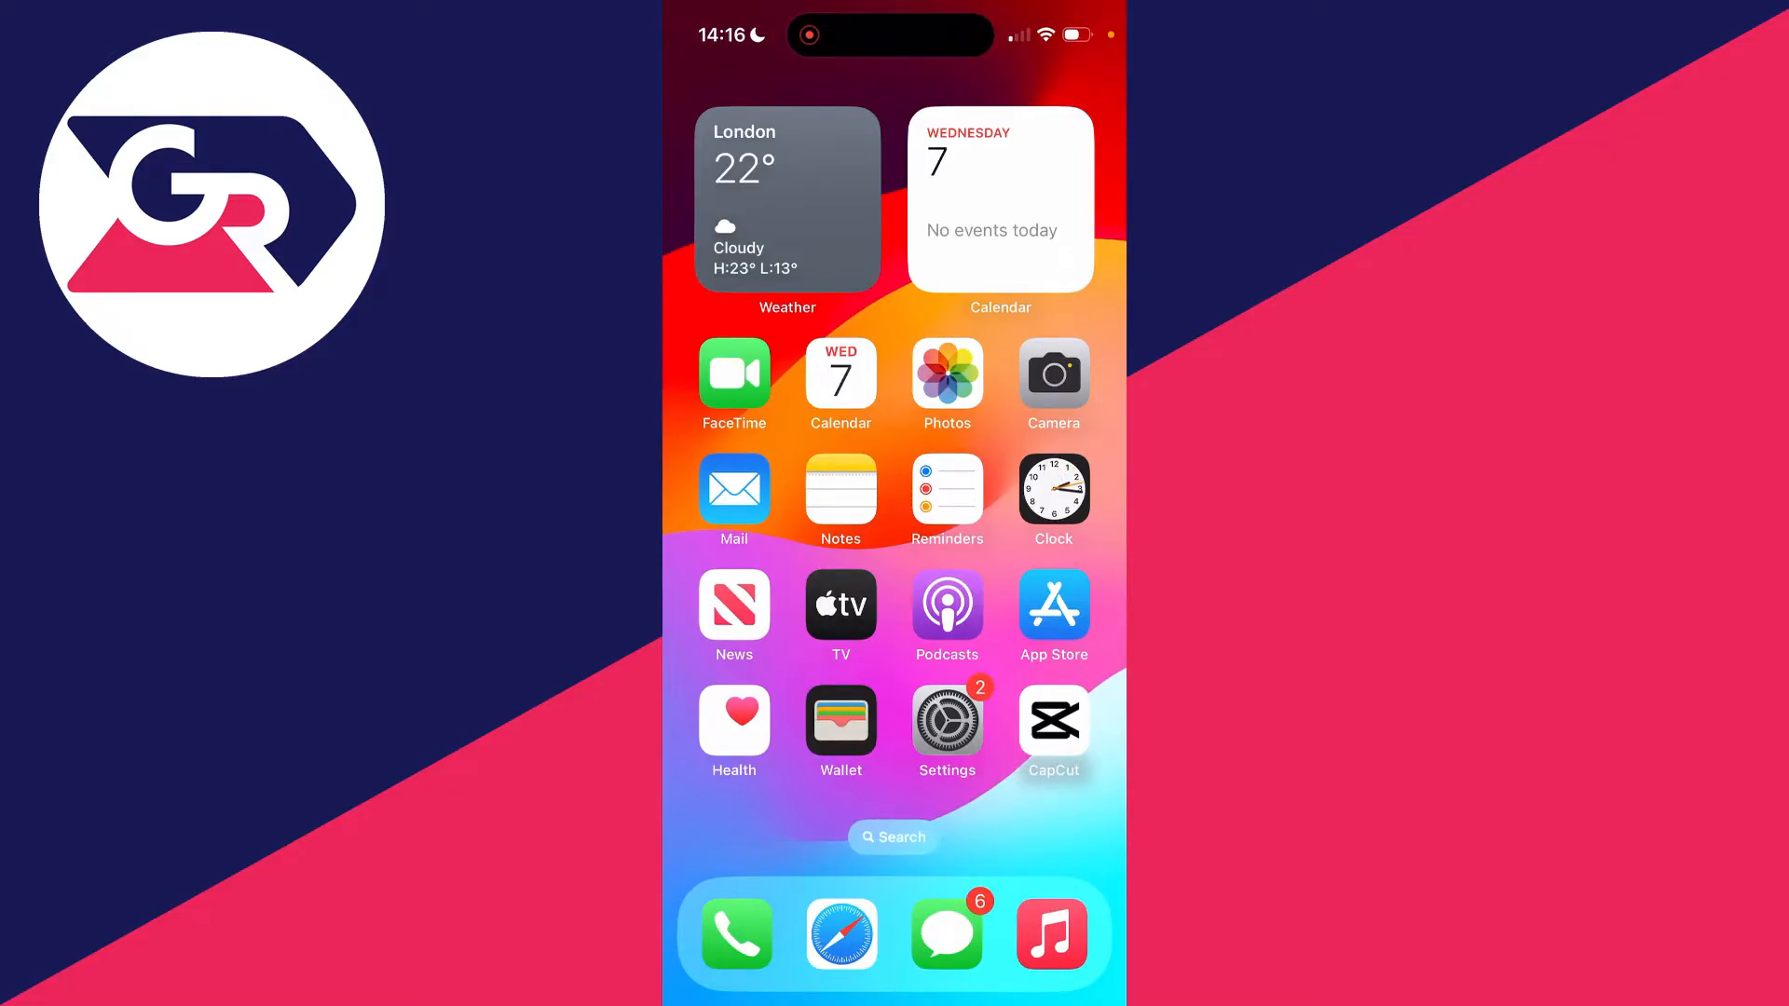
# Step: Launch the Settings app from the home screen and scroll its options list
pyautogui.click(947, 720)
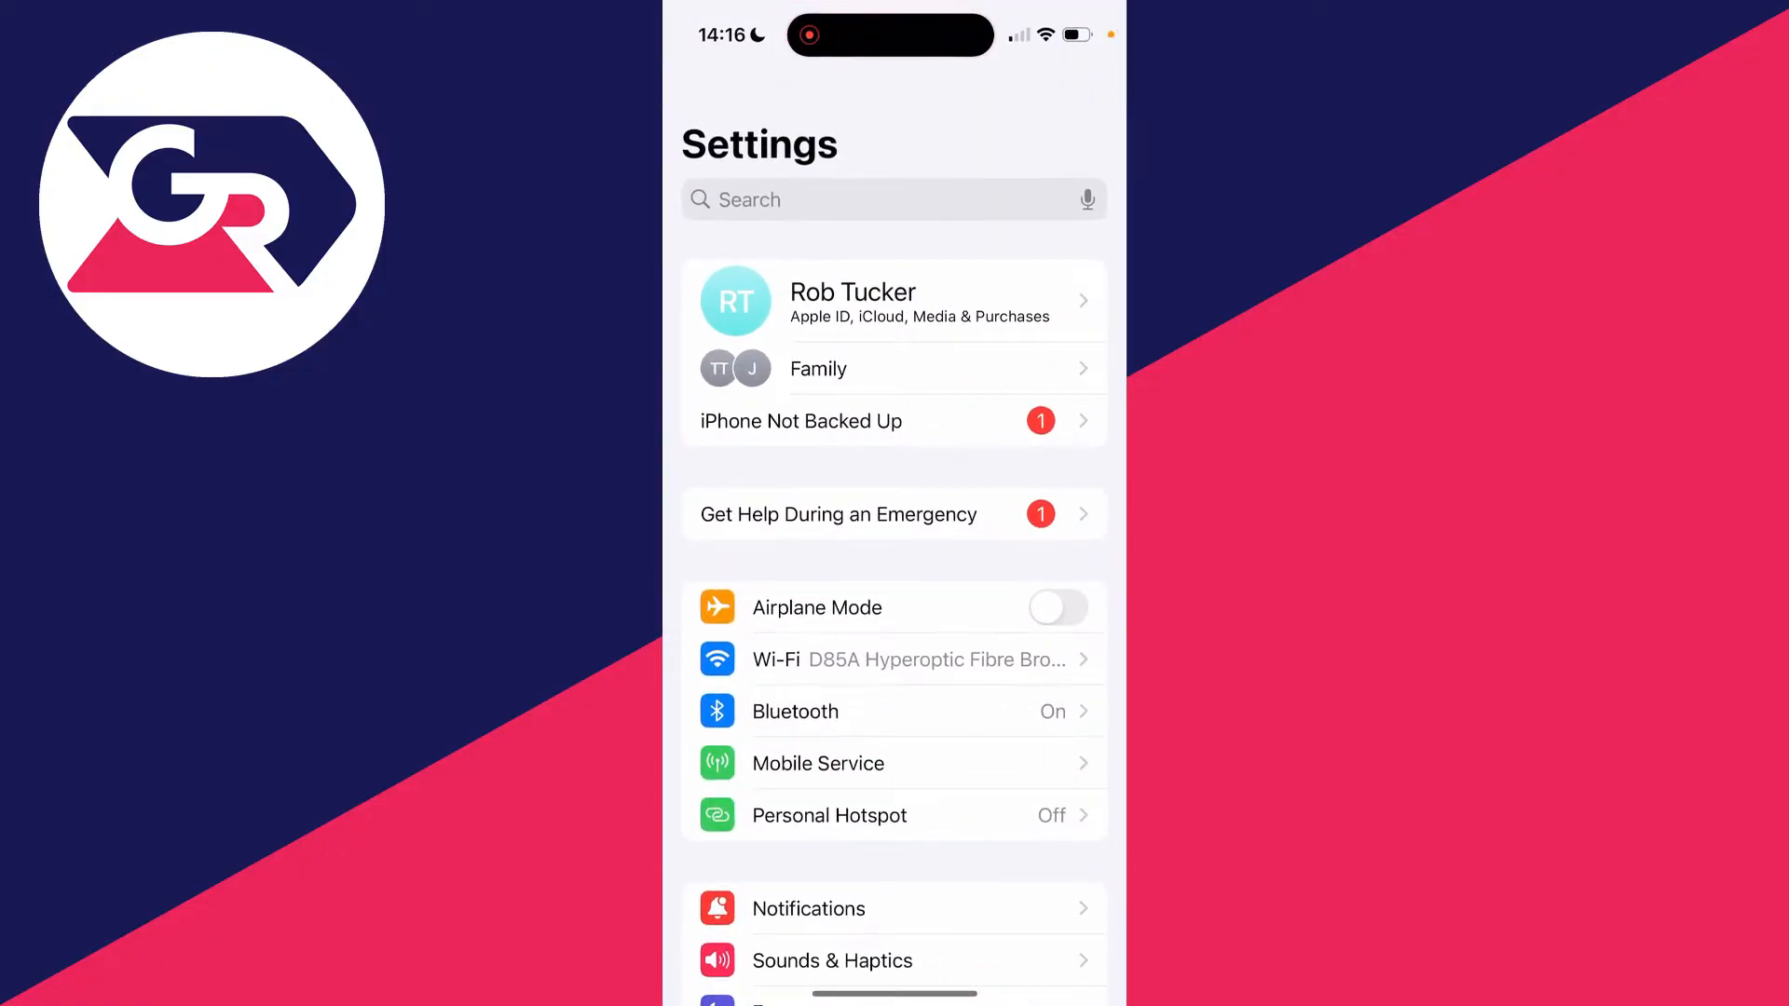
pyautogui.scroll(-3)
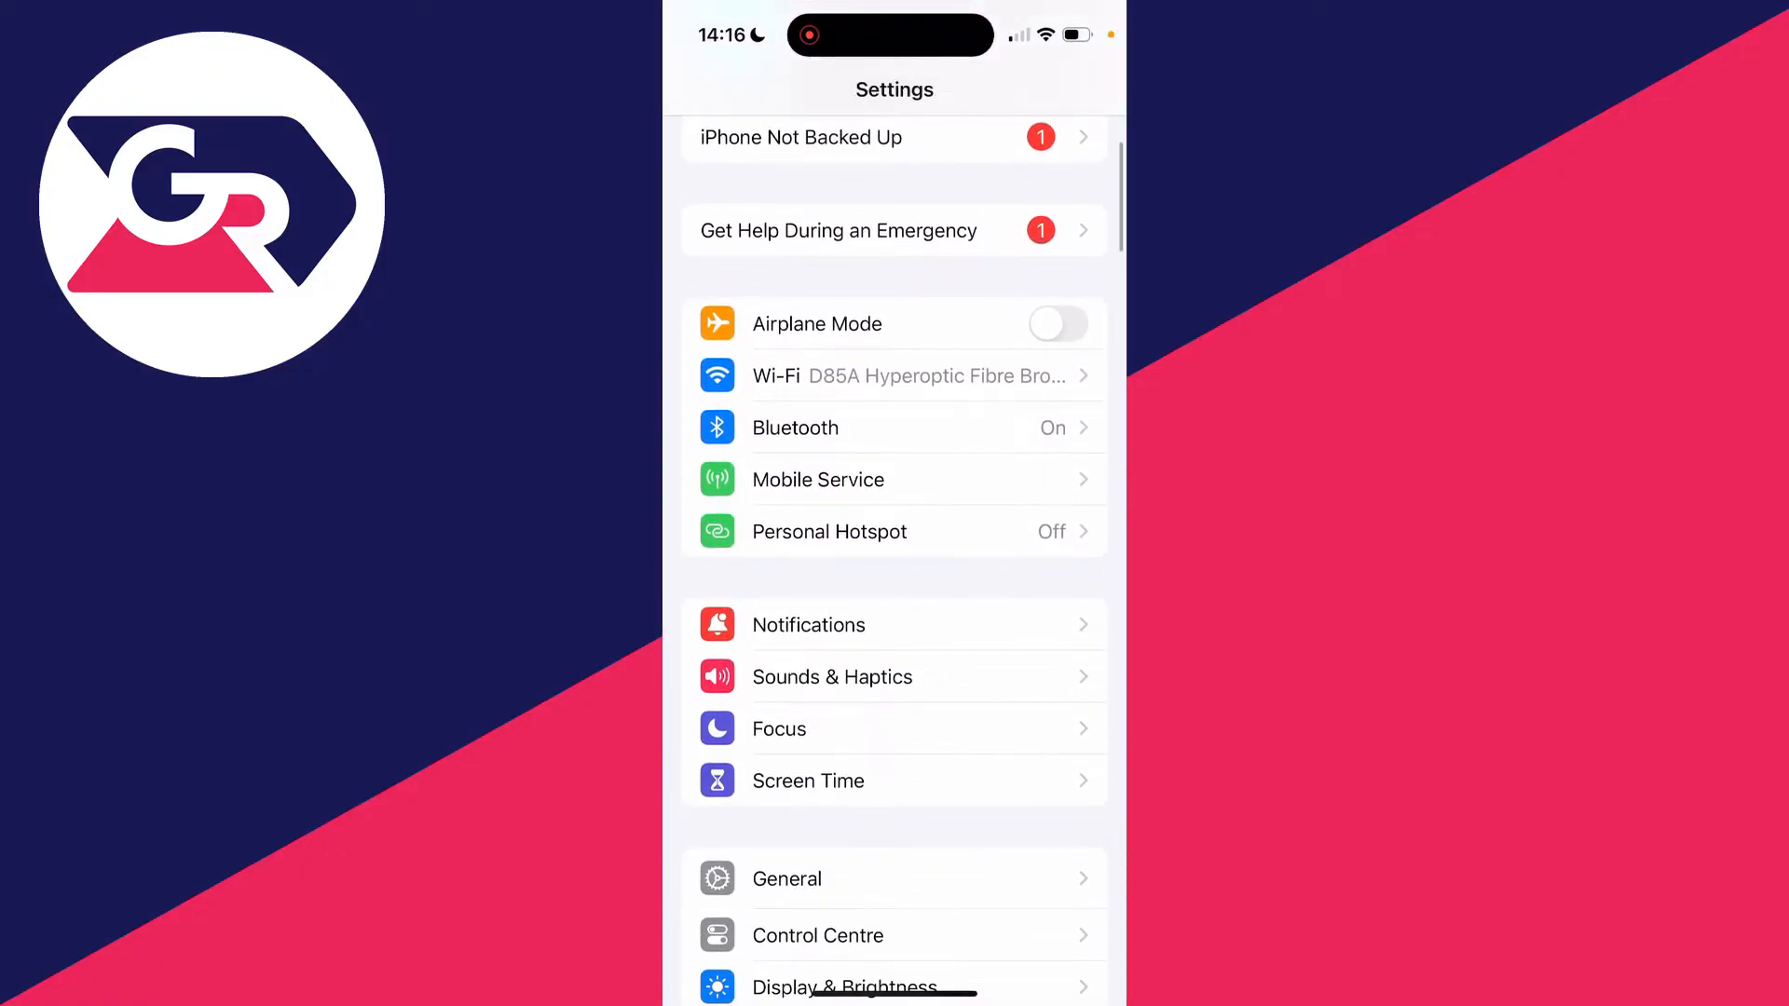
# Step: Open Notifications and scroll the per-app list down to Gmail
pyautogui.click(809, 626)
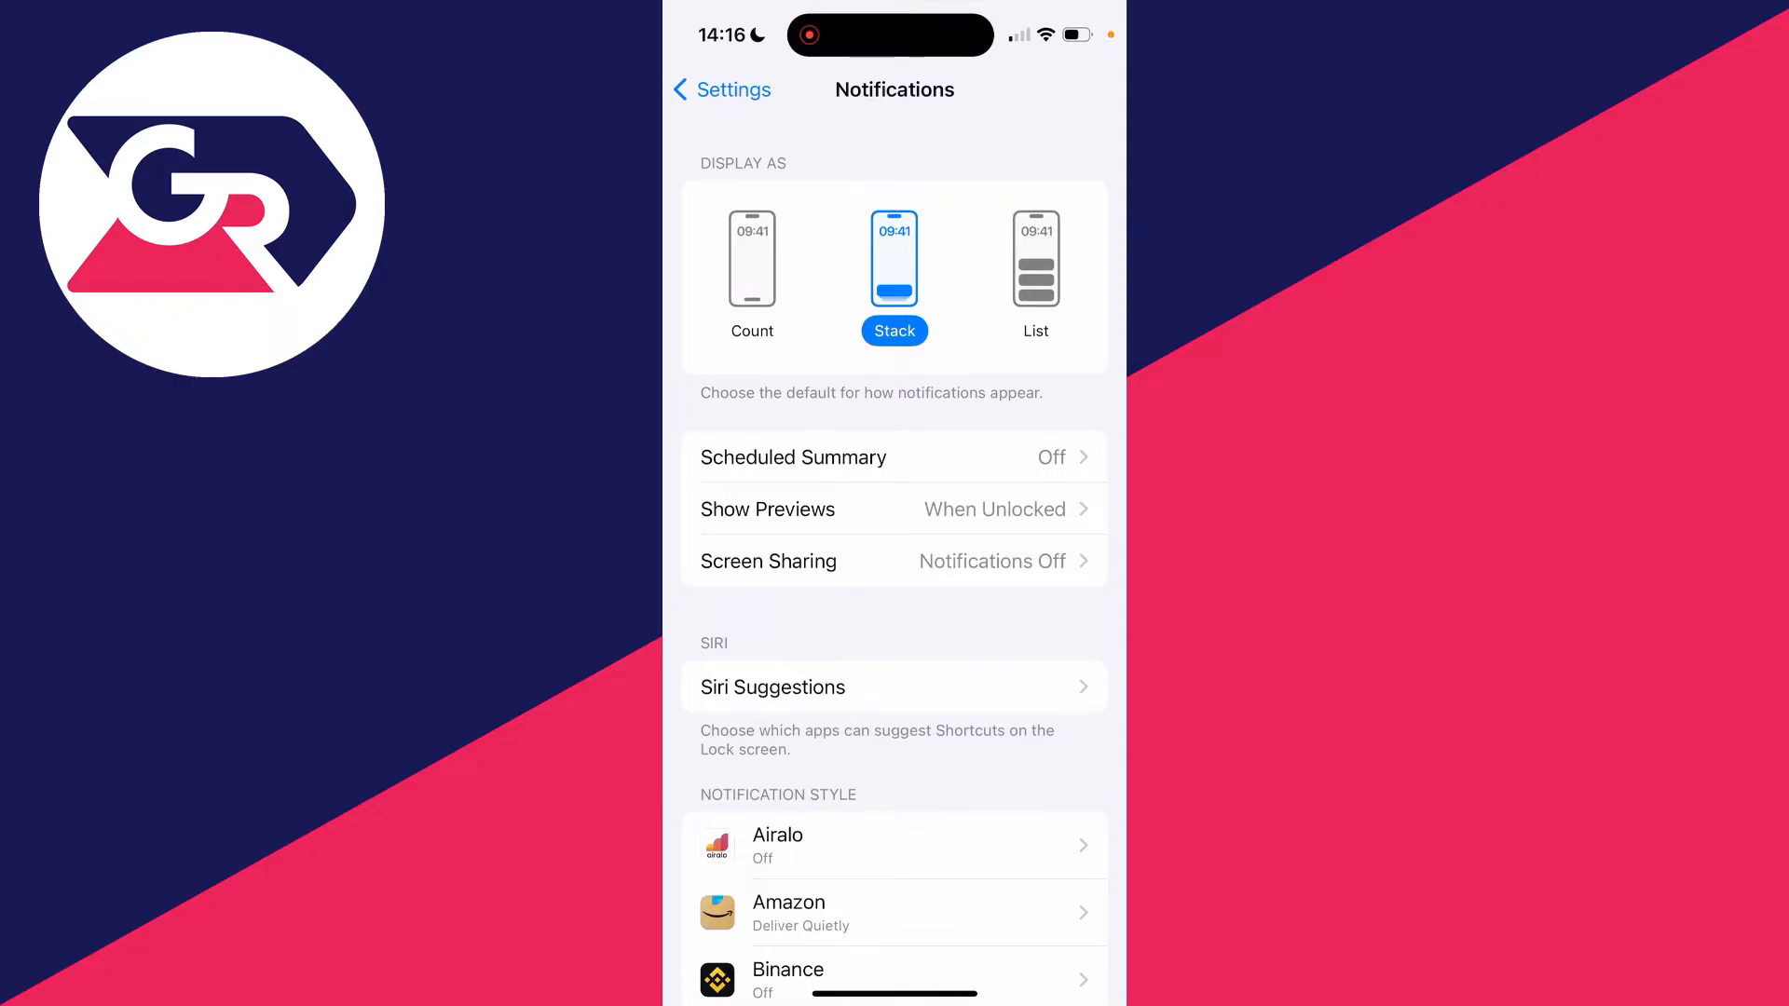
pyautogui.scroll(-3)
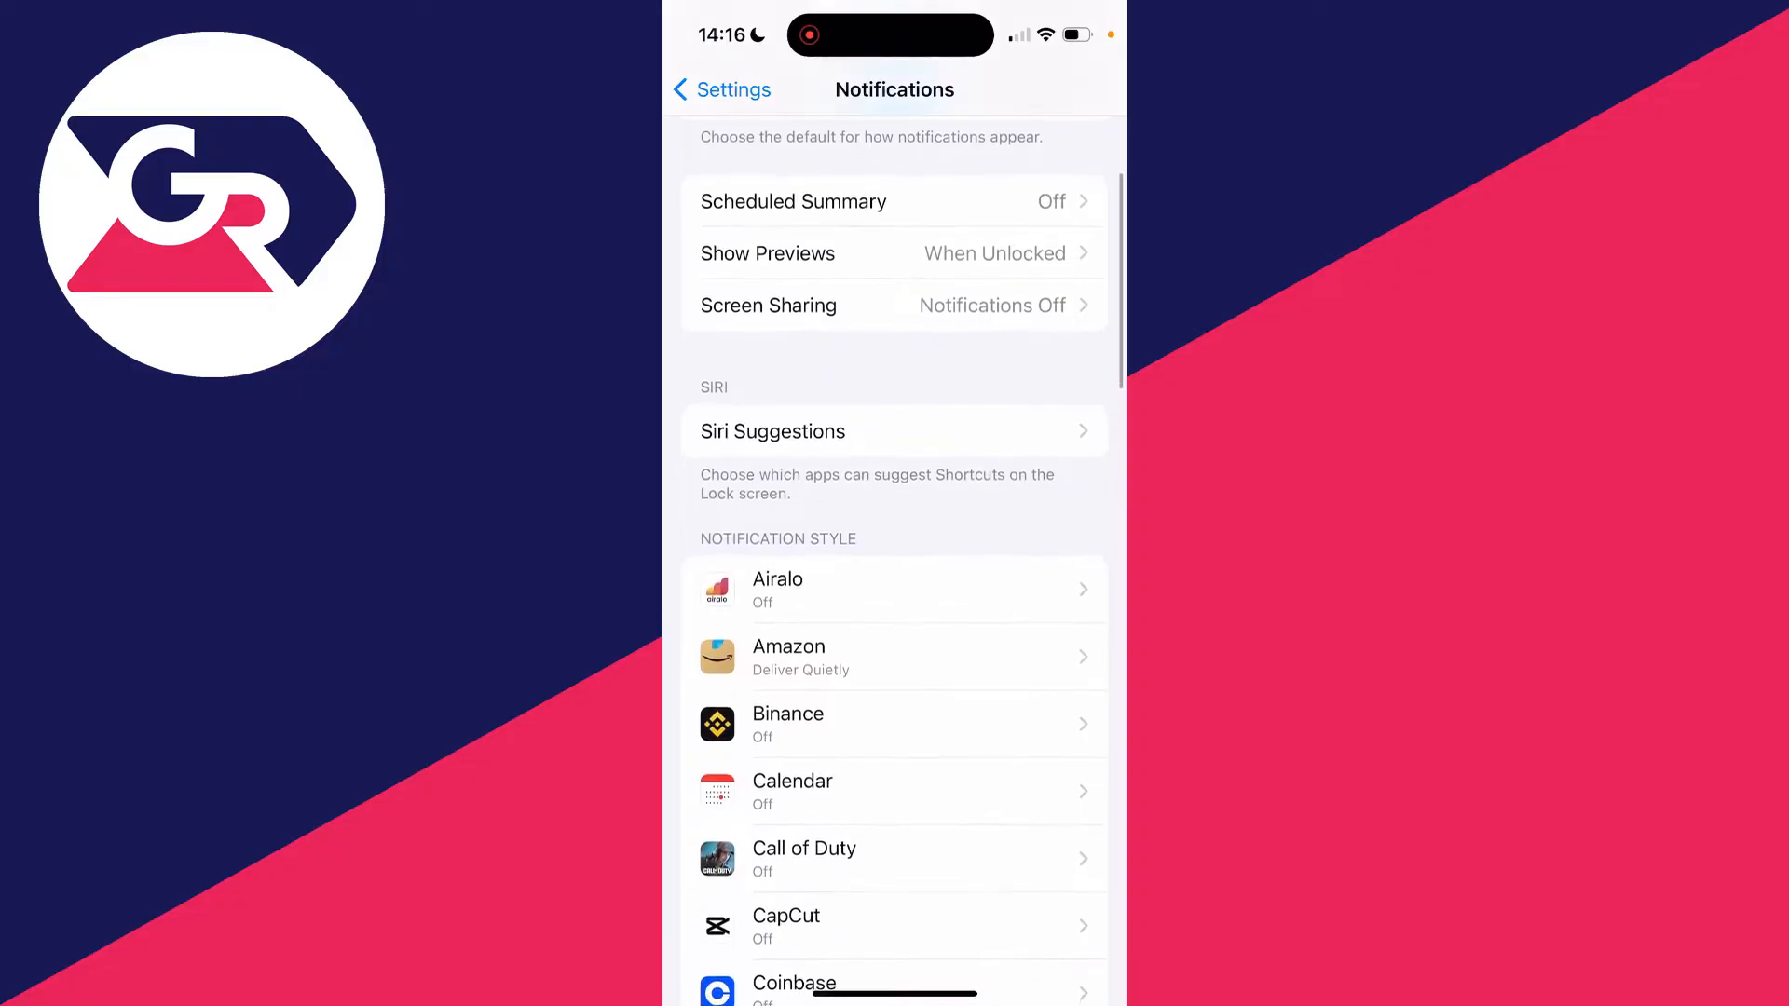
pyautogui.scroll(-3)
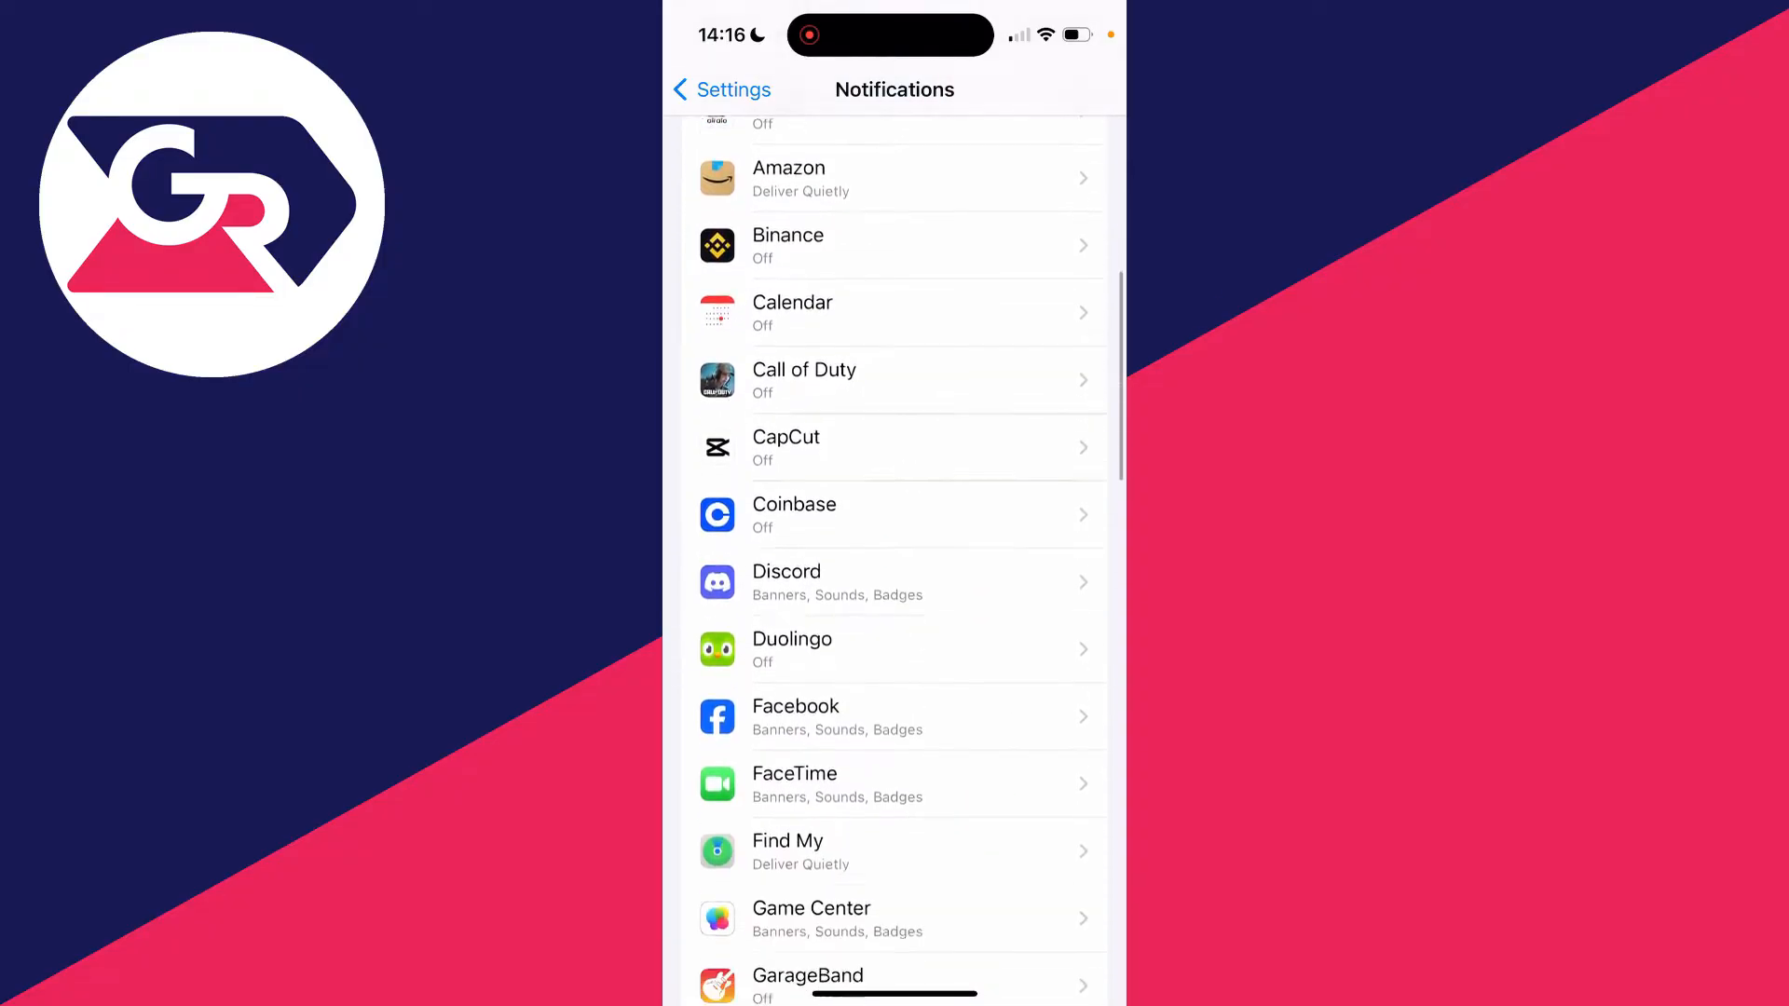
pyautogui.scroll(-3)
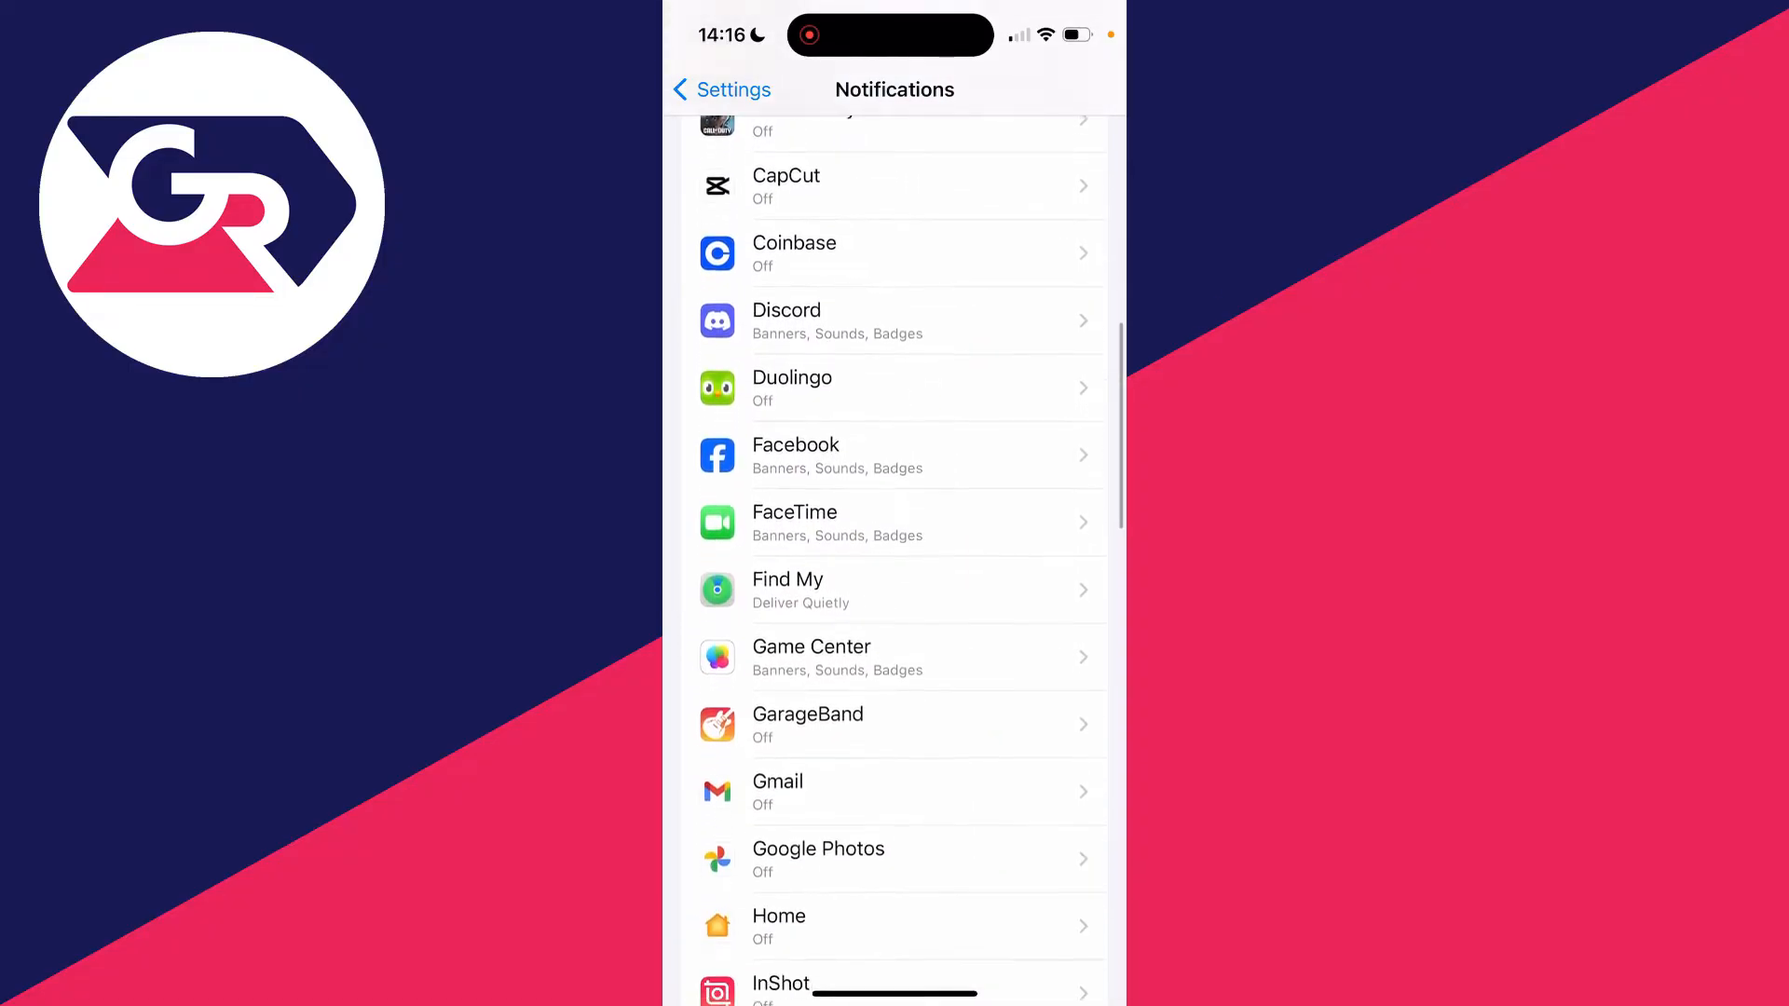
# Step: Open Gmail's notification settings and switch Allow Notifications on
pyautogui.click(860, 791)
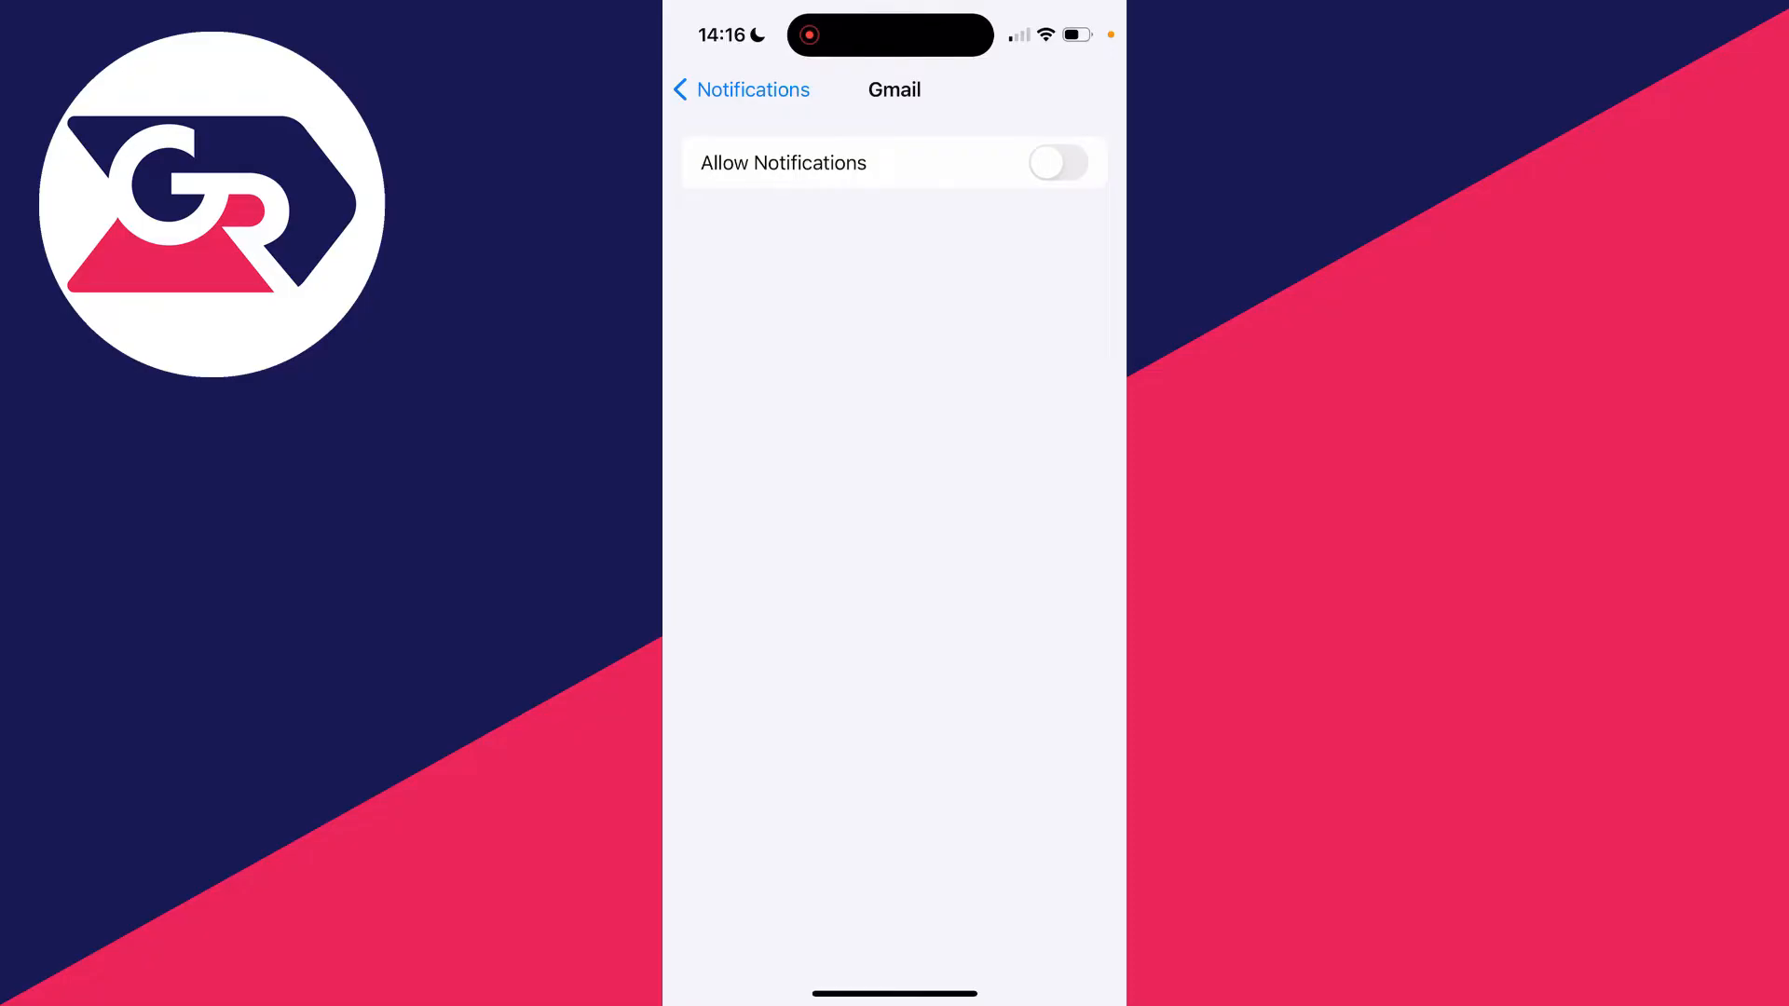
pyautogui.click(1057, 163)
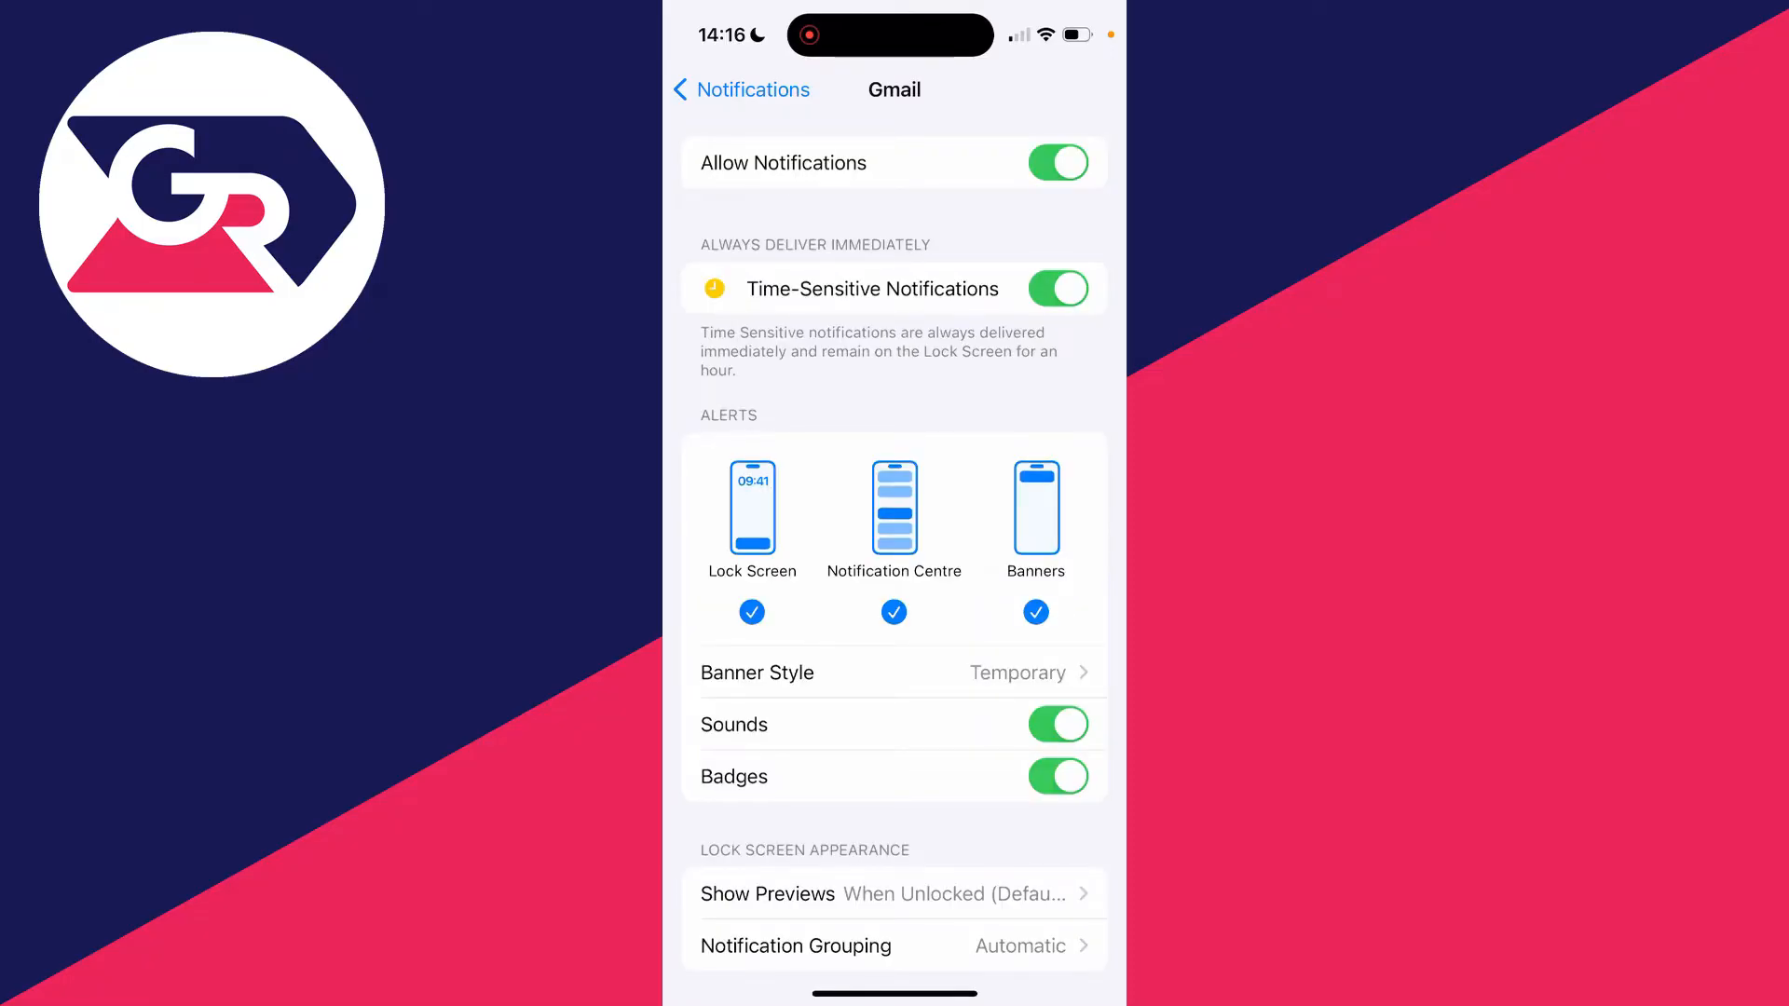
pyautogui.scroll(-3)
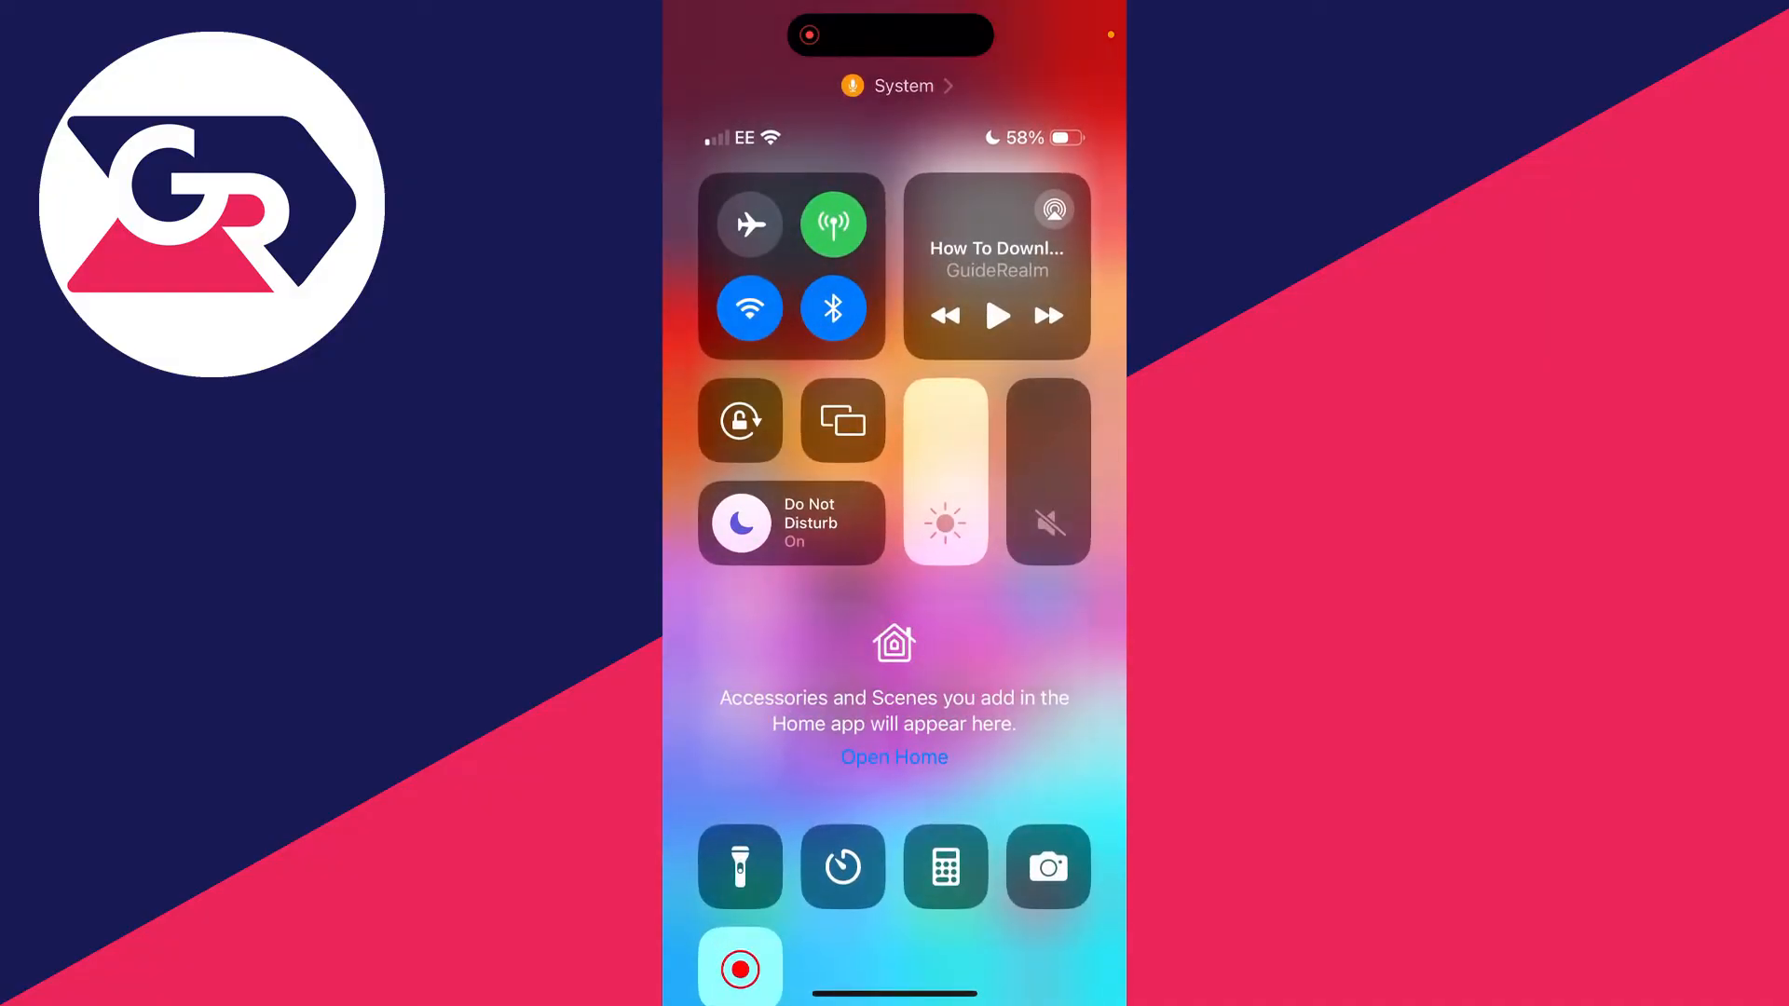
# Step: Check in Control Centre that the Do Not Disturb focus is on
pyautogui.click(792, 523)
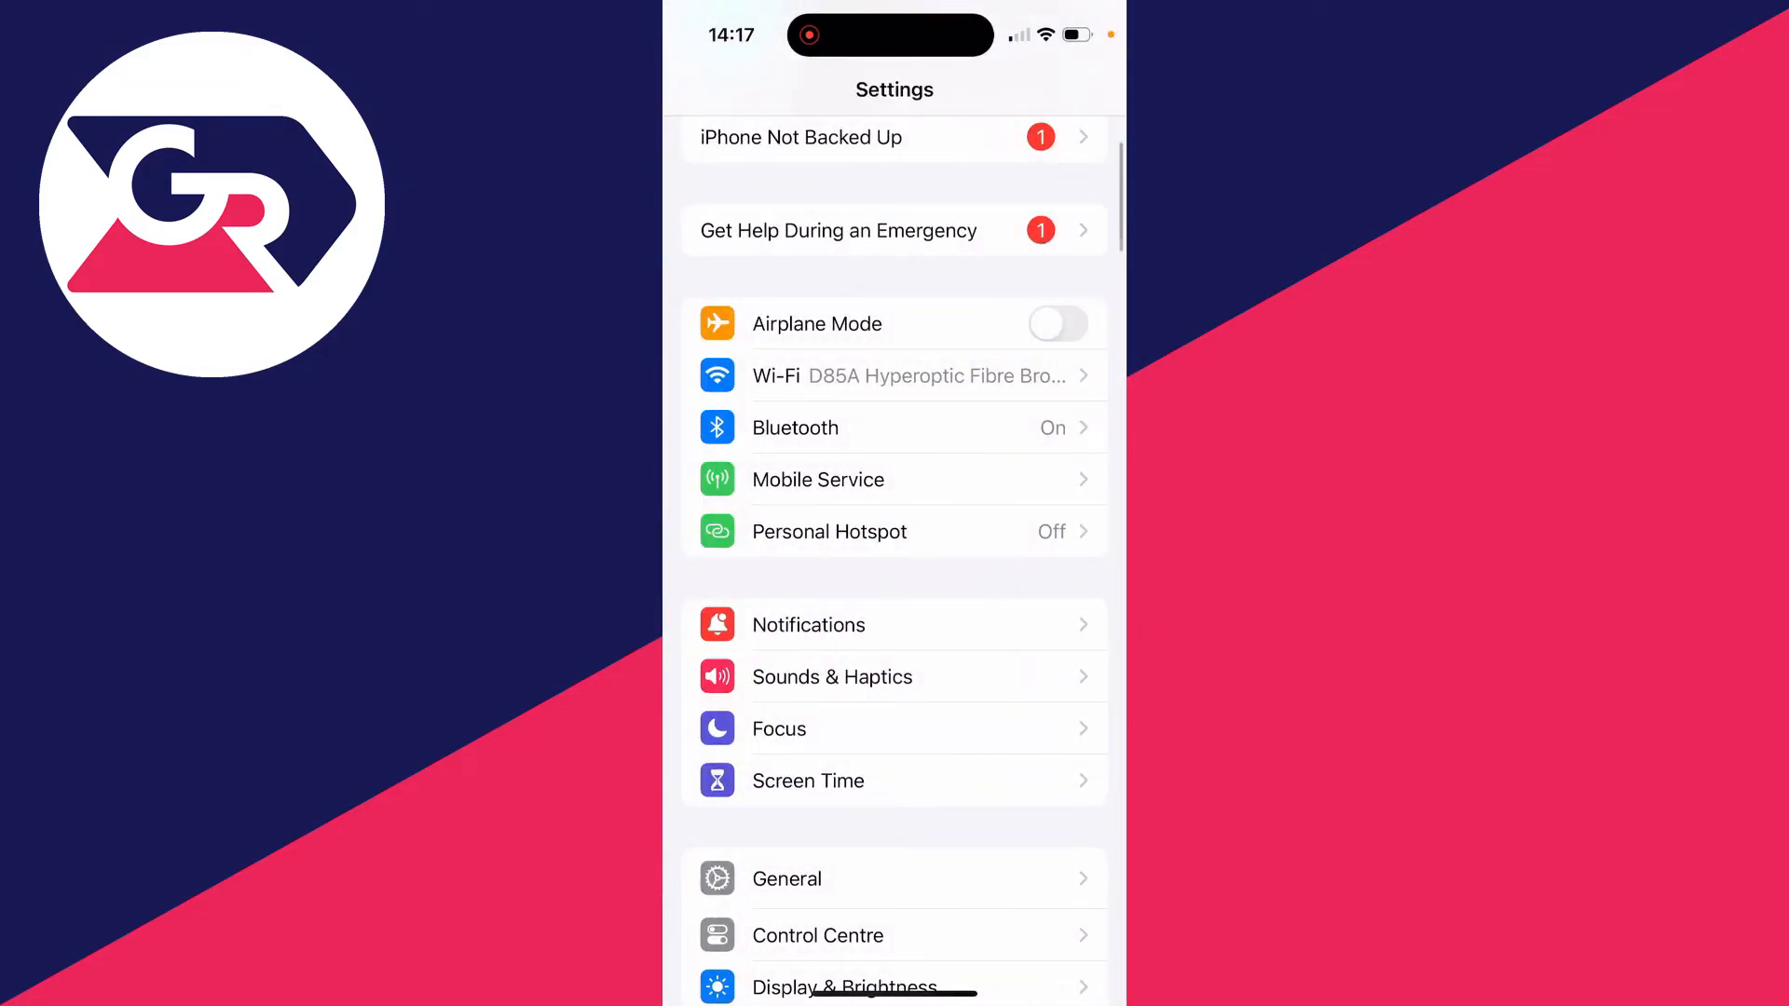
# Step: Open Focus > Do Not Disturb > Apps and start adding an allowed app
pyautogui.click(779, 729)
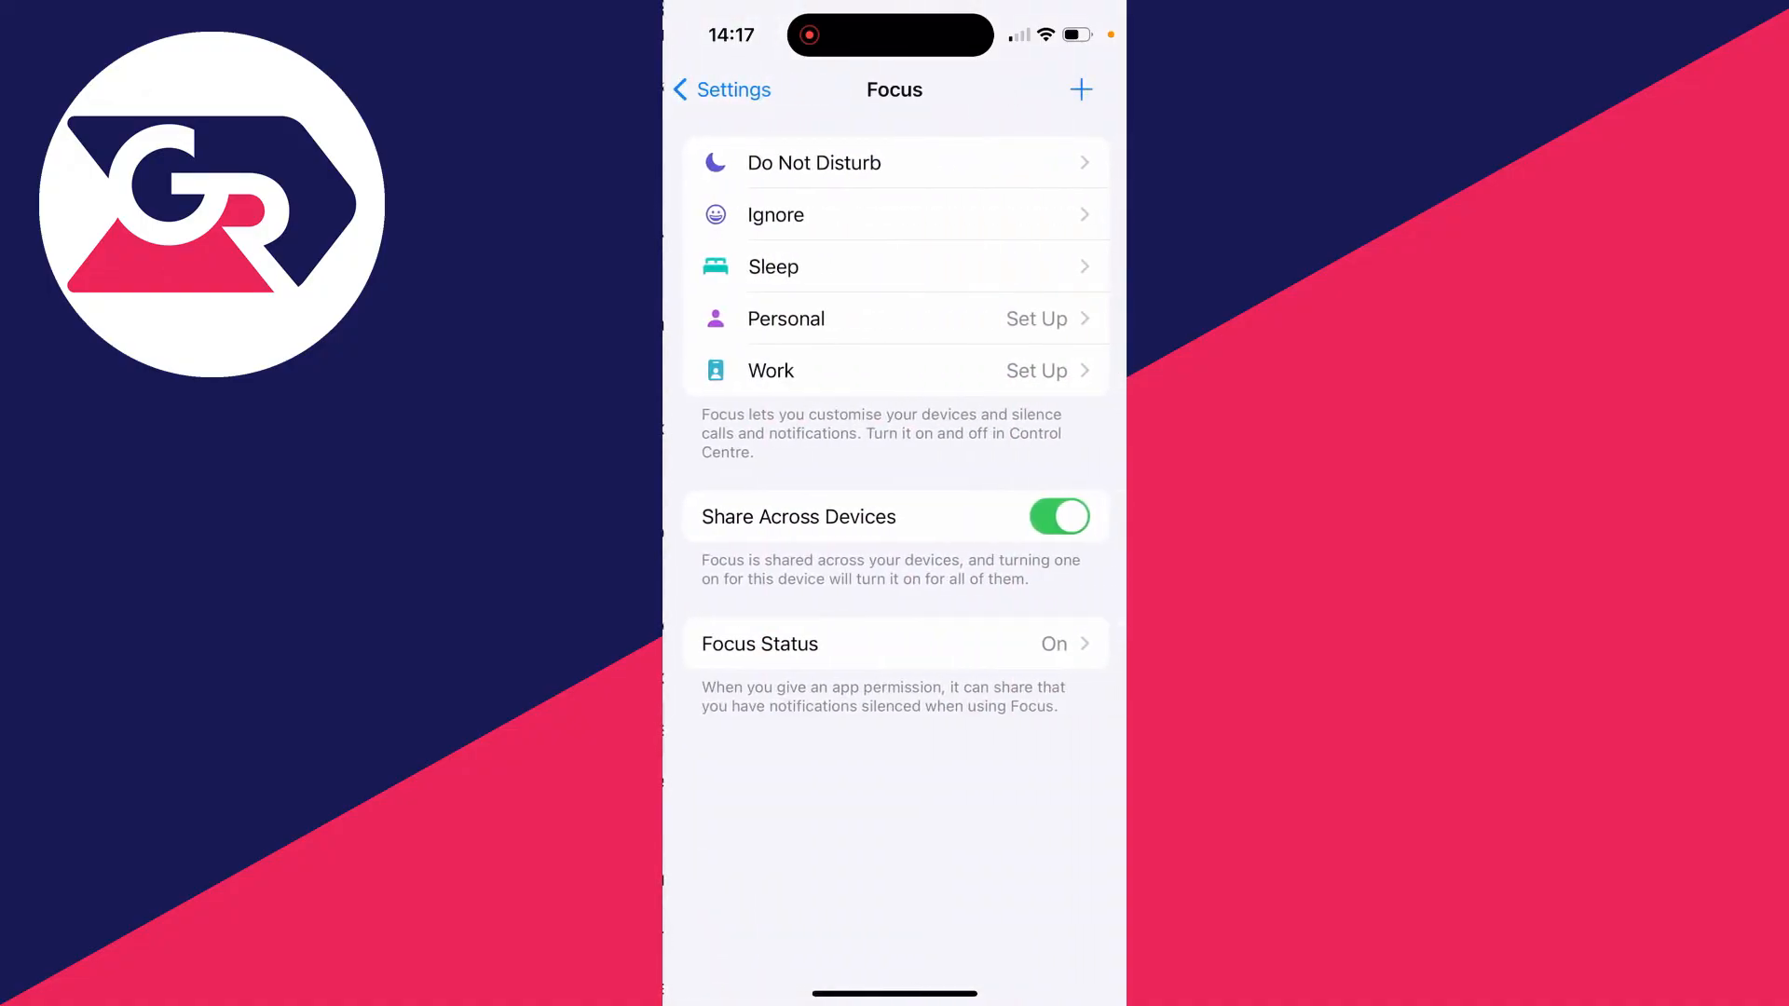
pyautogui.click(814, 162)
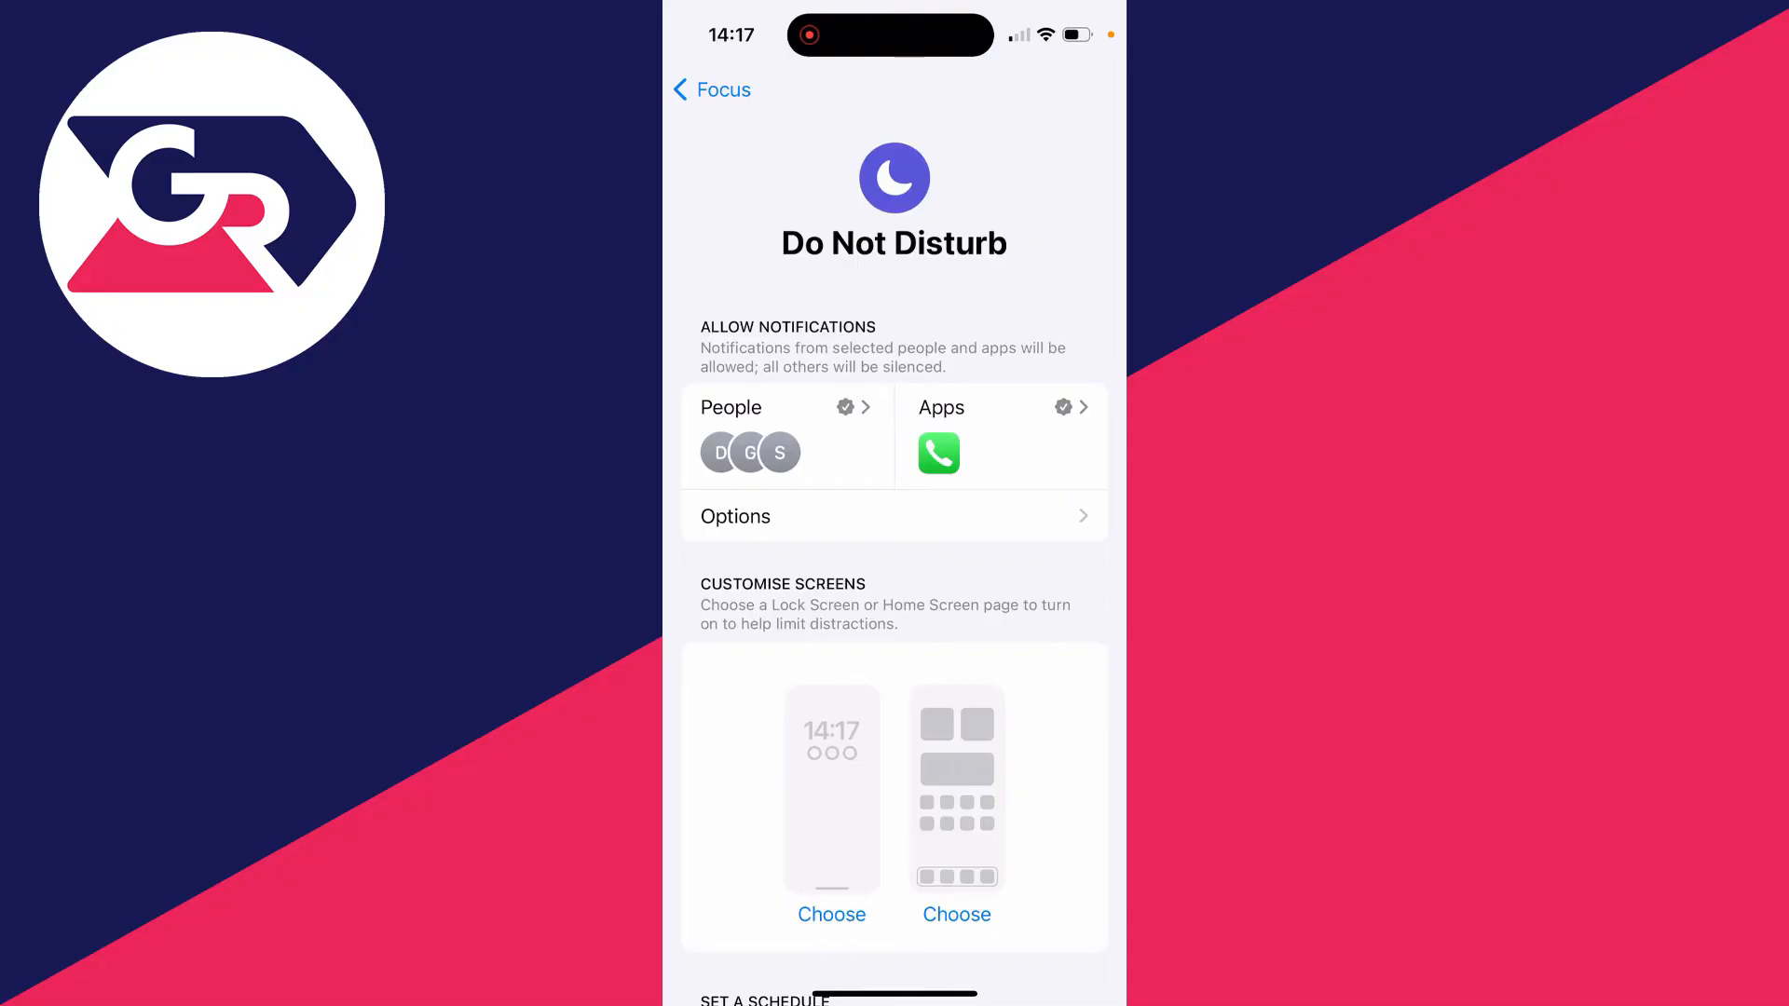
pyautogui.click(998, 407)
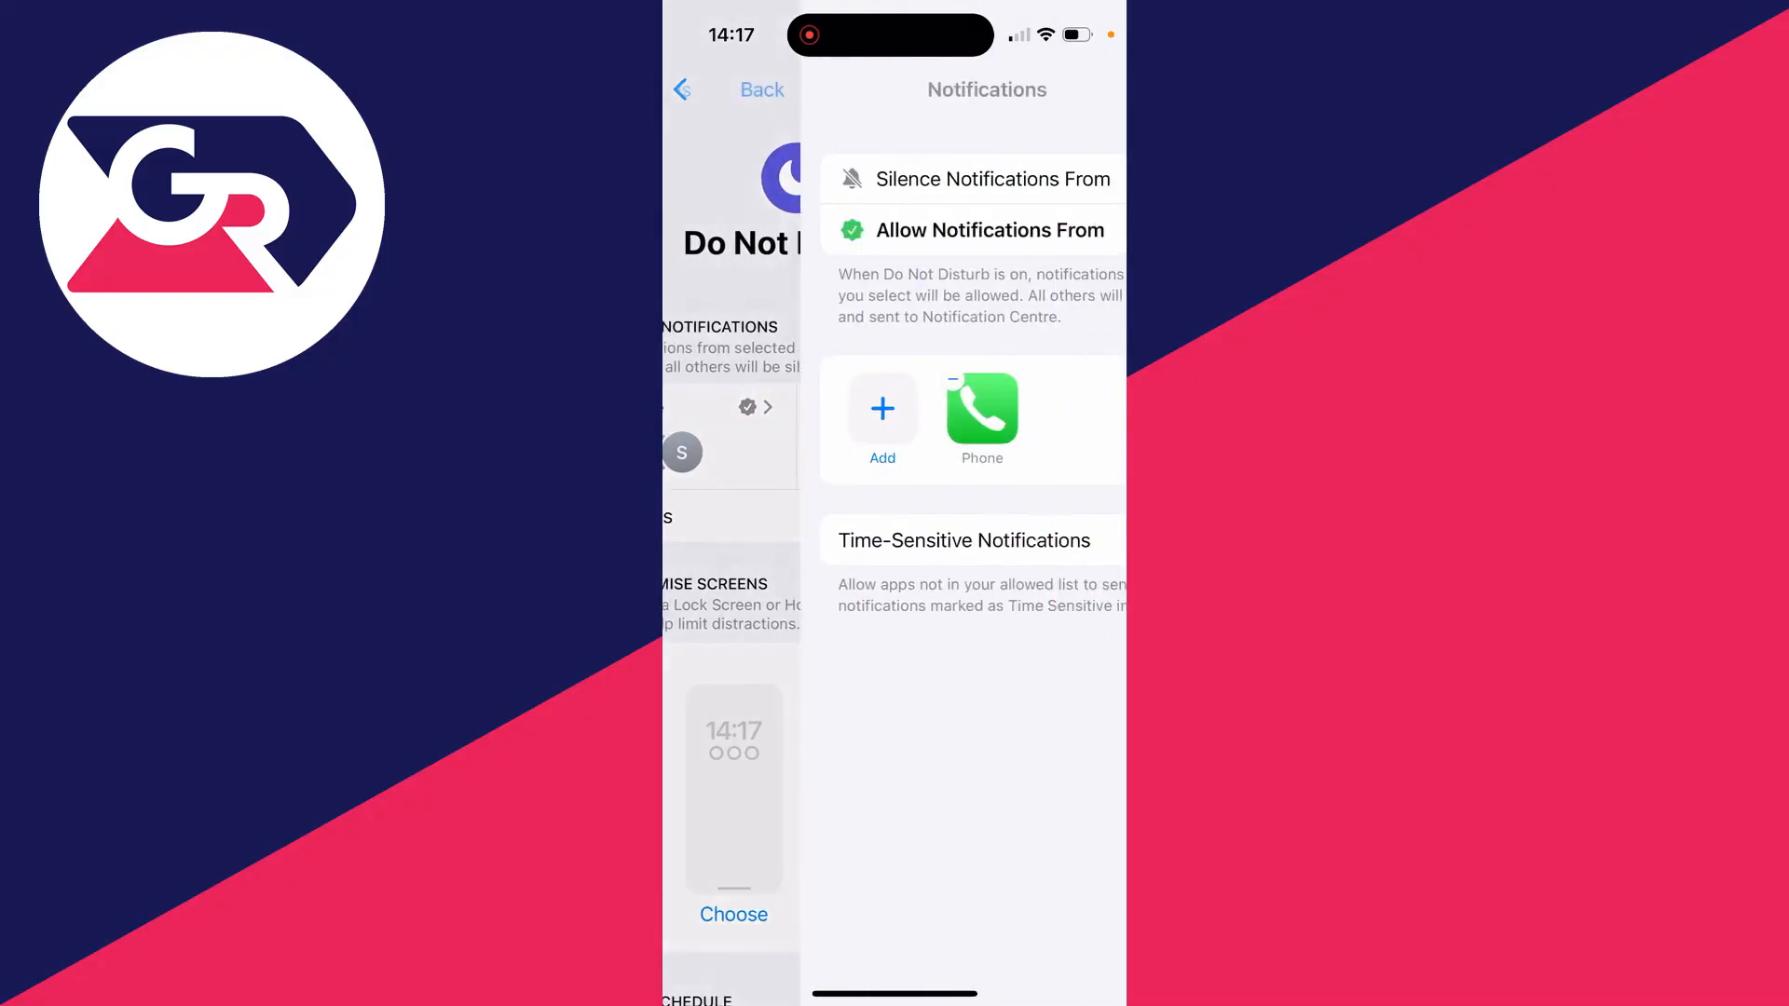
pyautogui.click(882, 408)
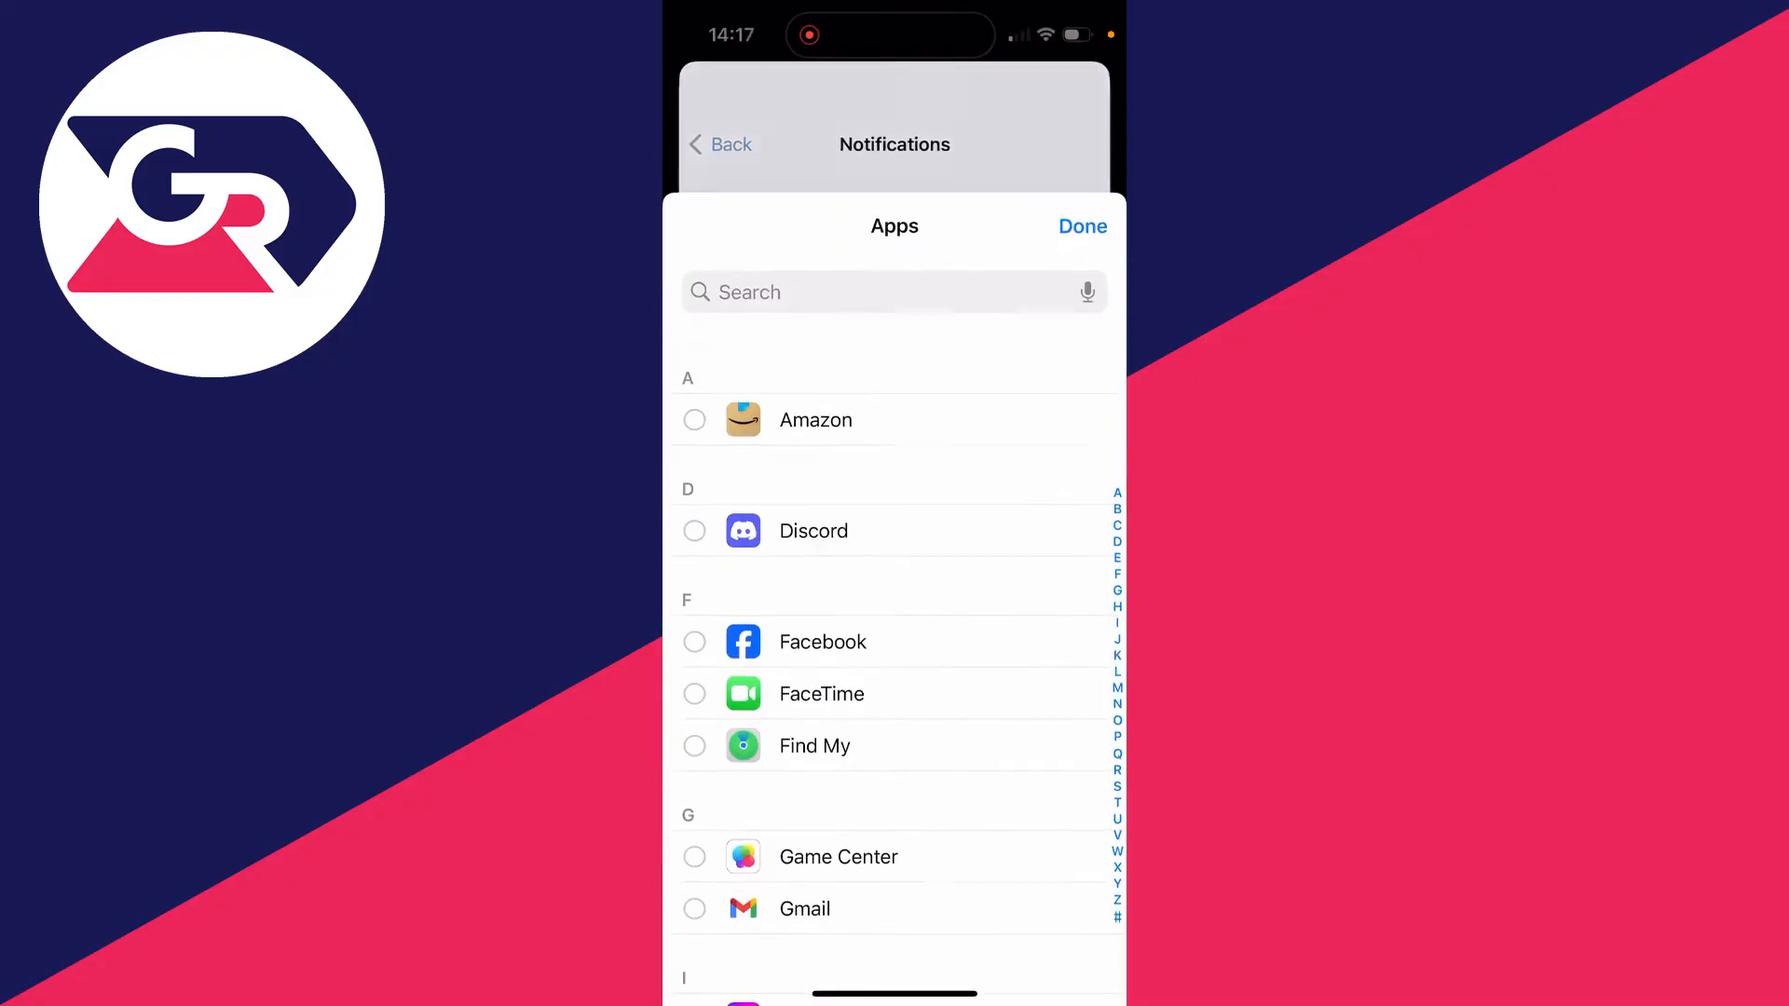